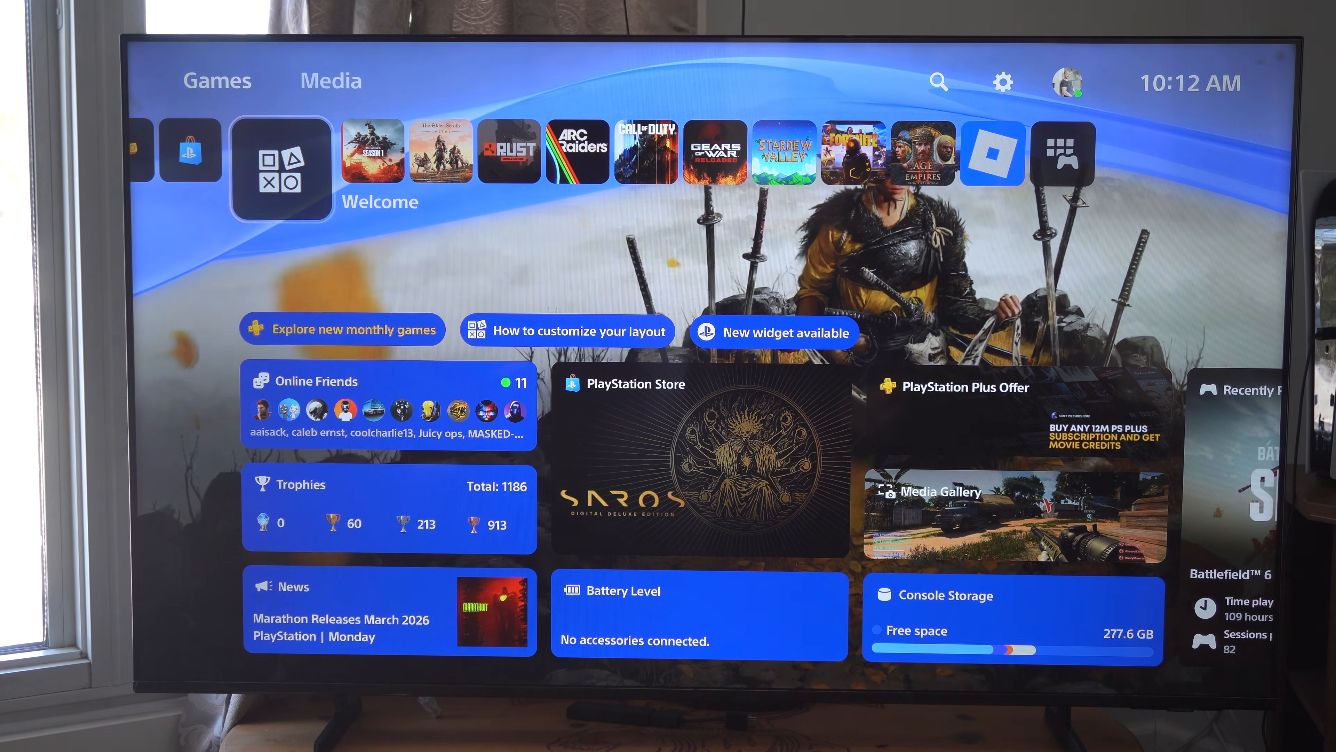
mouse_move(1002, 82)
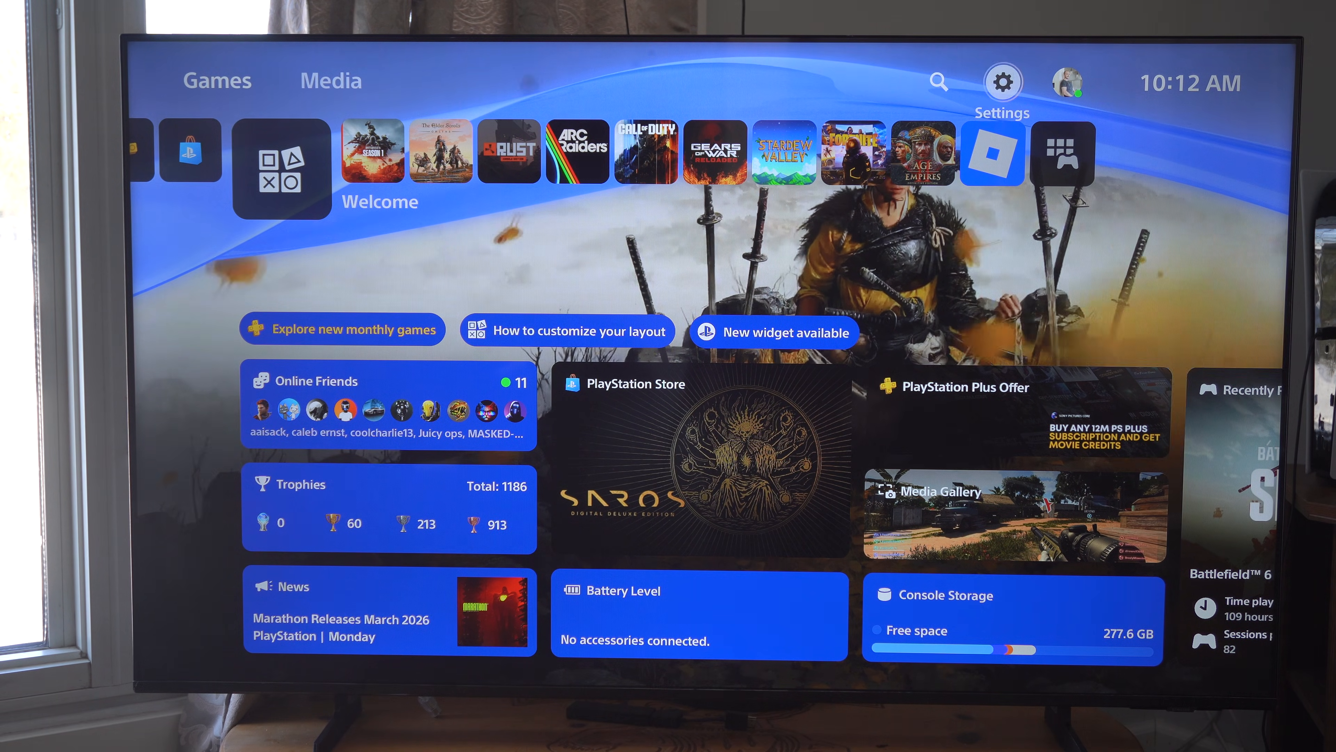
Step: Enter the console Settings from the home screen gear and go to System
left_click(1002, 83)
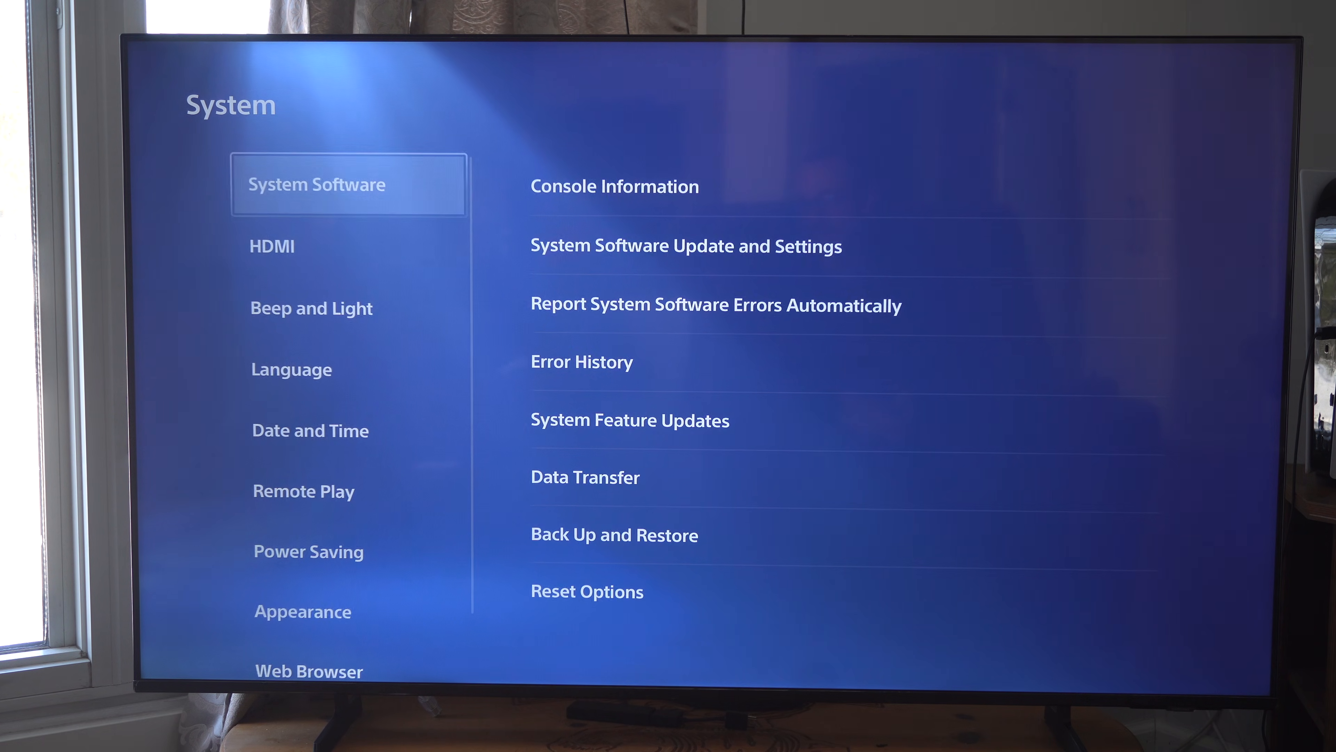
Step: Show the HDMI settings list and highlight the One-Touch Play option
left_click(270, 245)
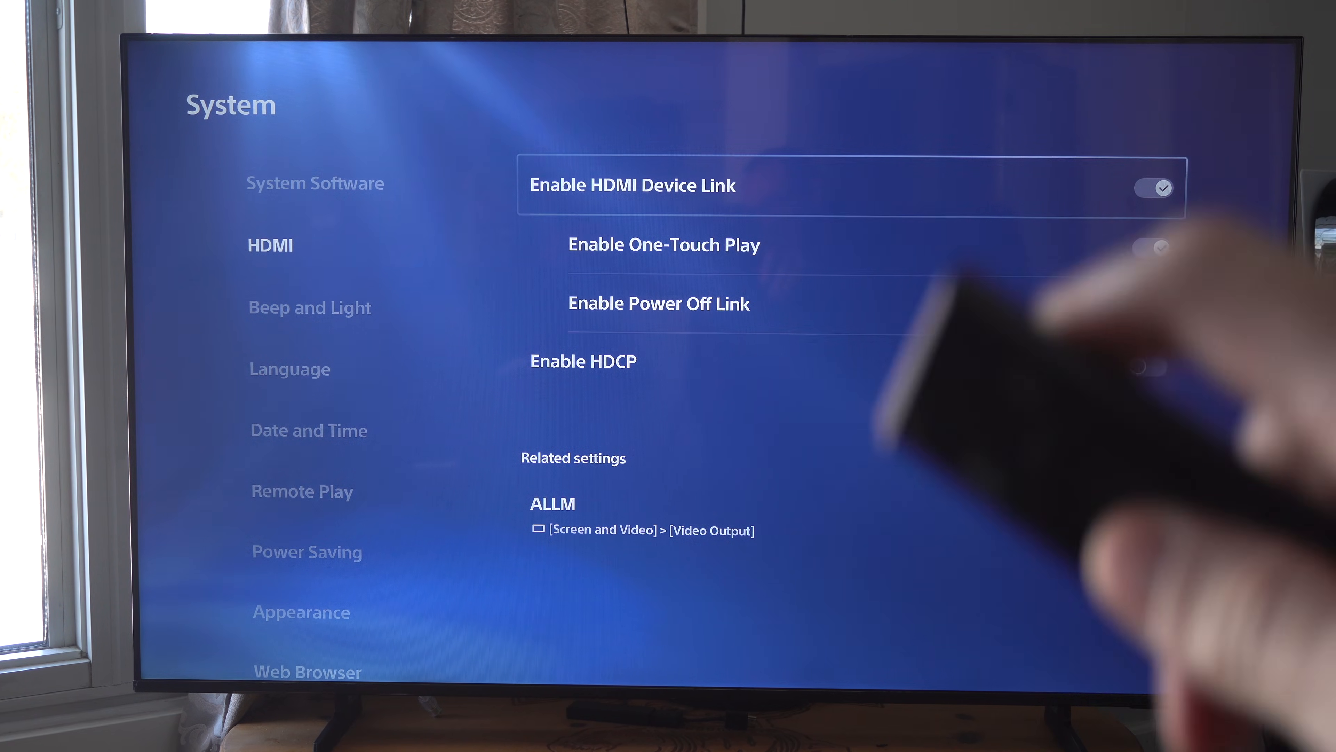
key("down")
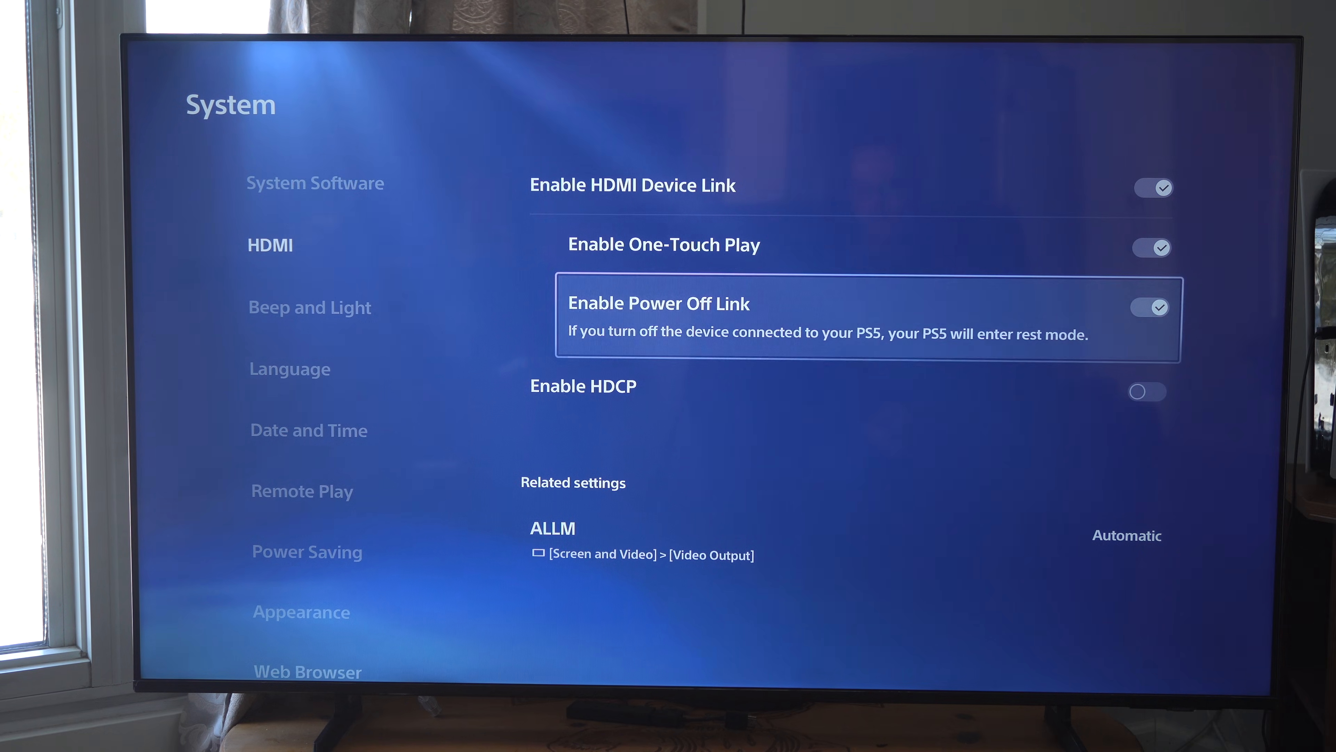
key("up")
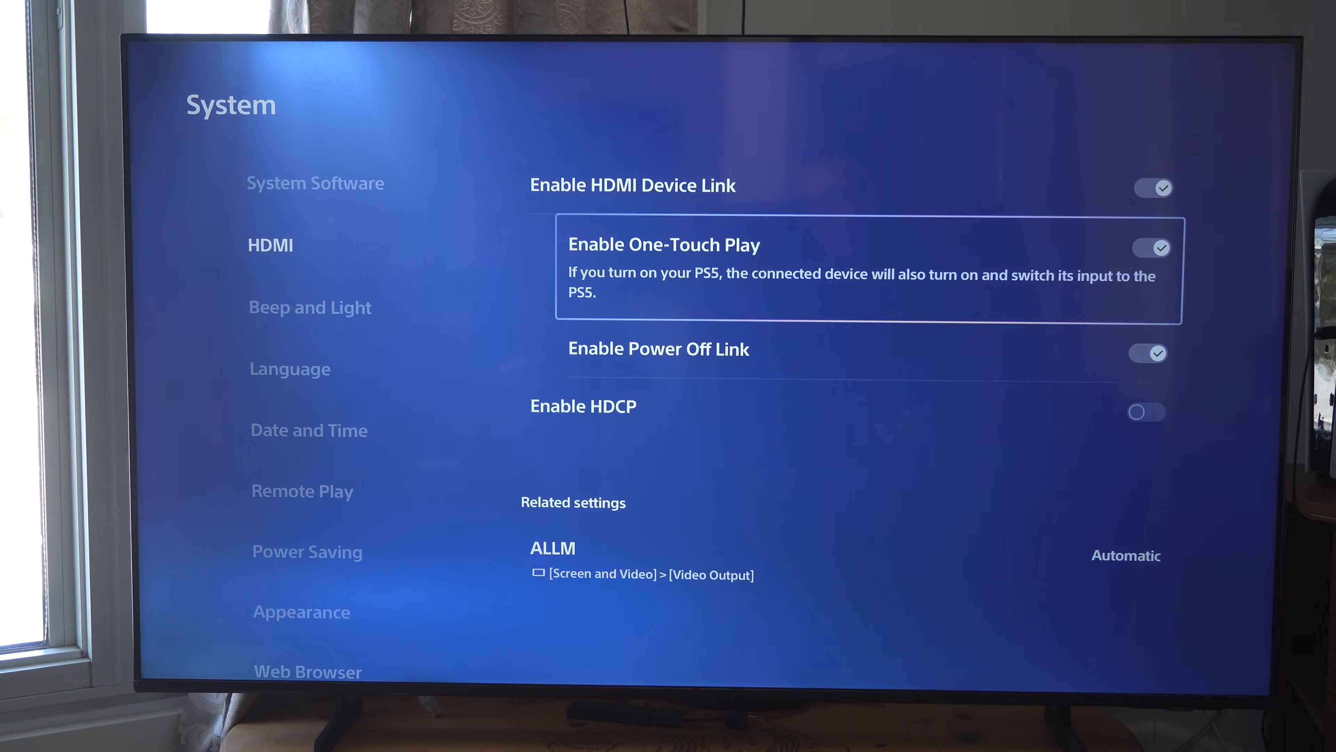
Step: Switch the Enable One-Touch Play toggle off and move to Power Off Link
left_click(1149, 247)
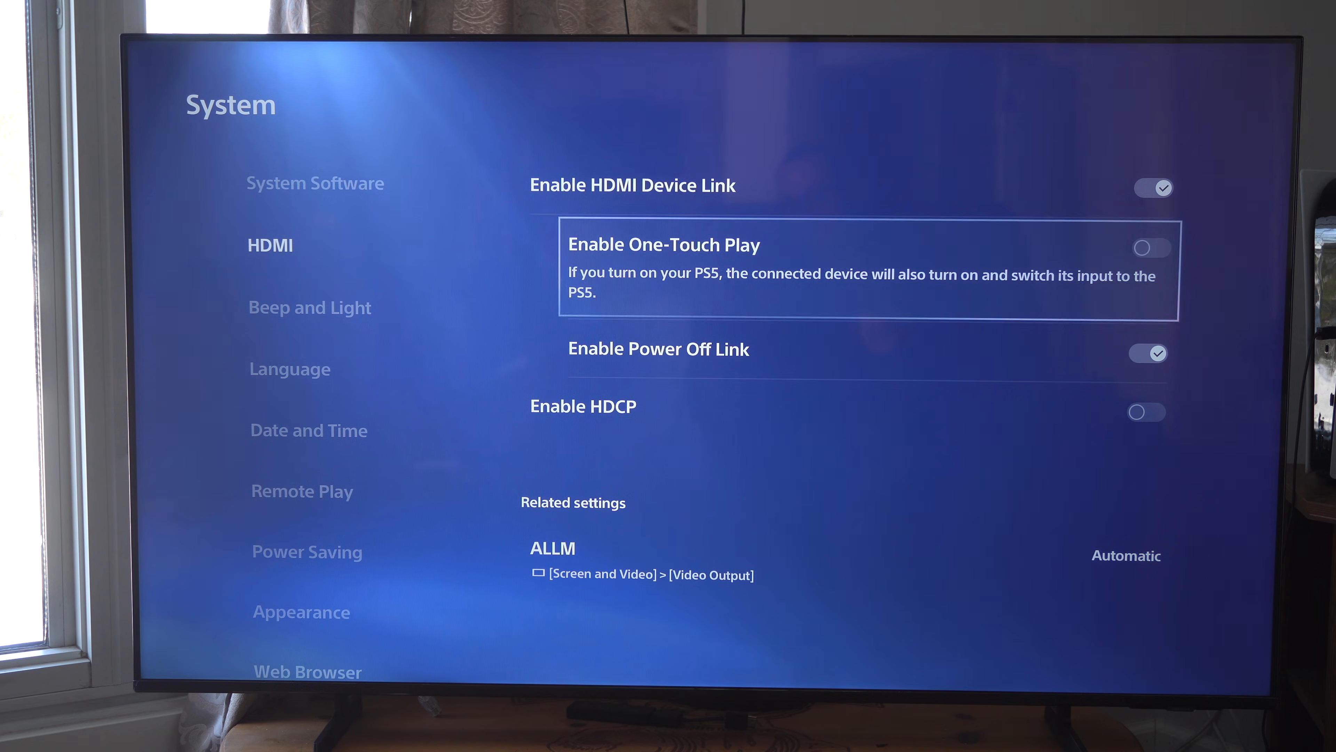
left_click(1151, 247)
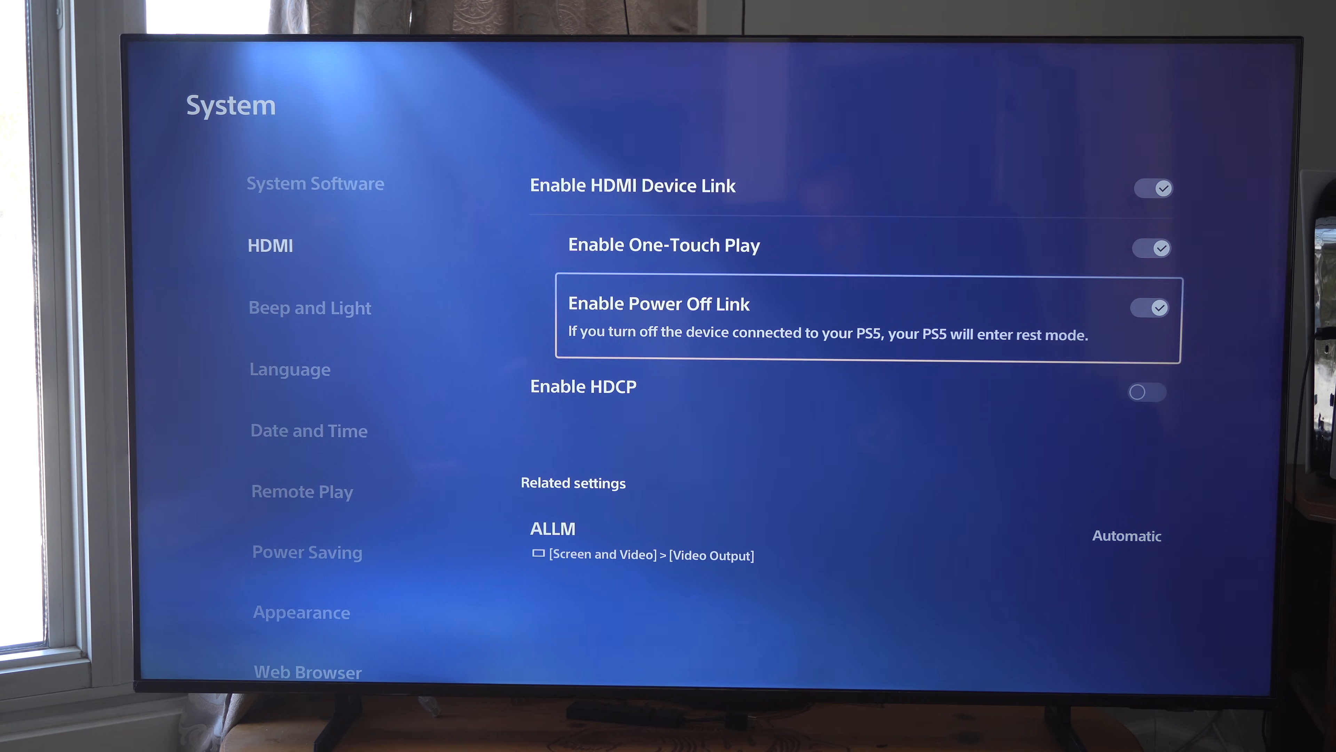
key("up")
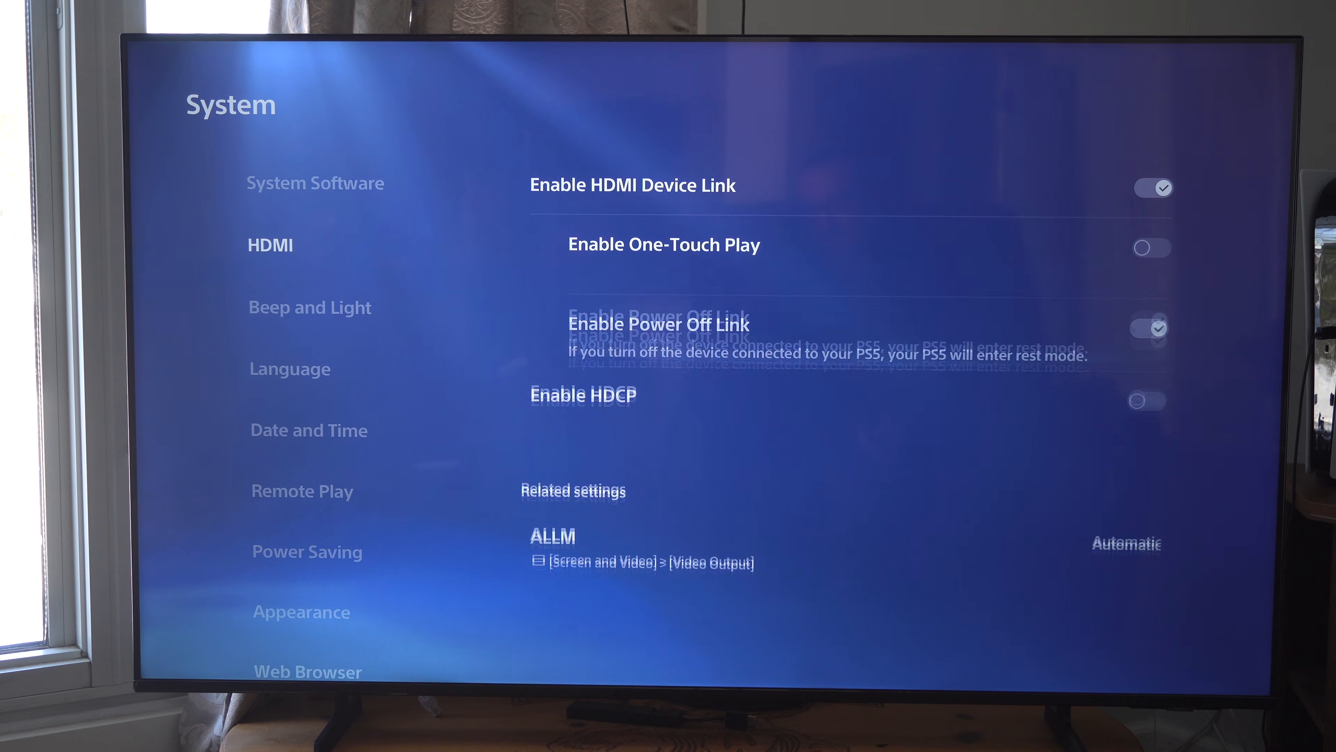
Step: Switch Enable Power Off Link off and return the highlight to HDMI Device Link
key("up")
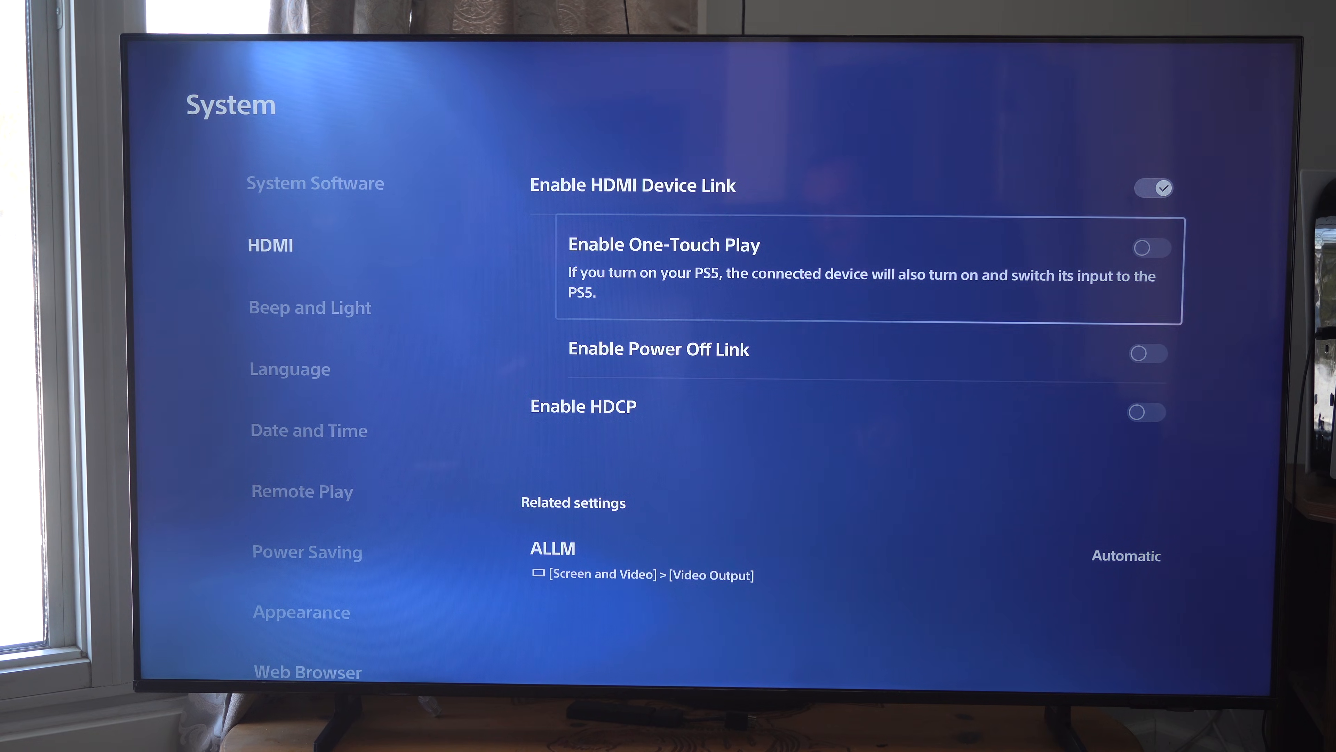
key("up")
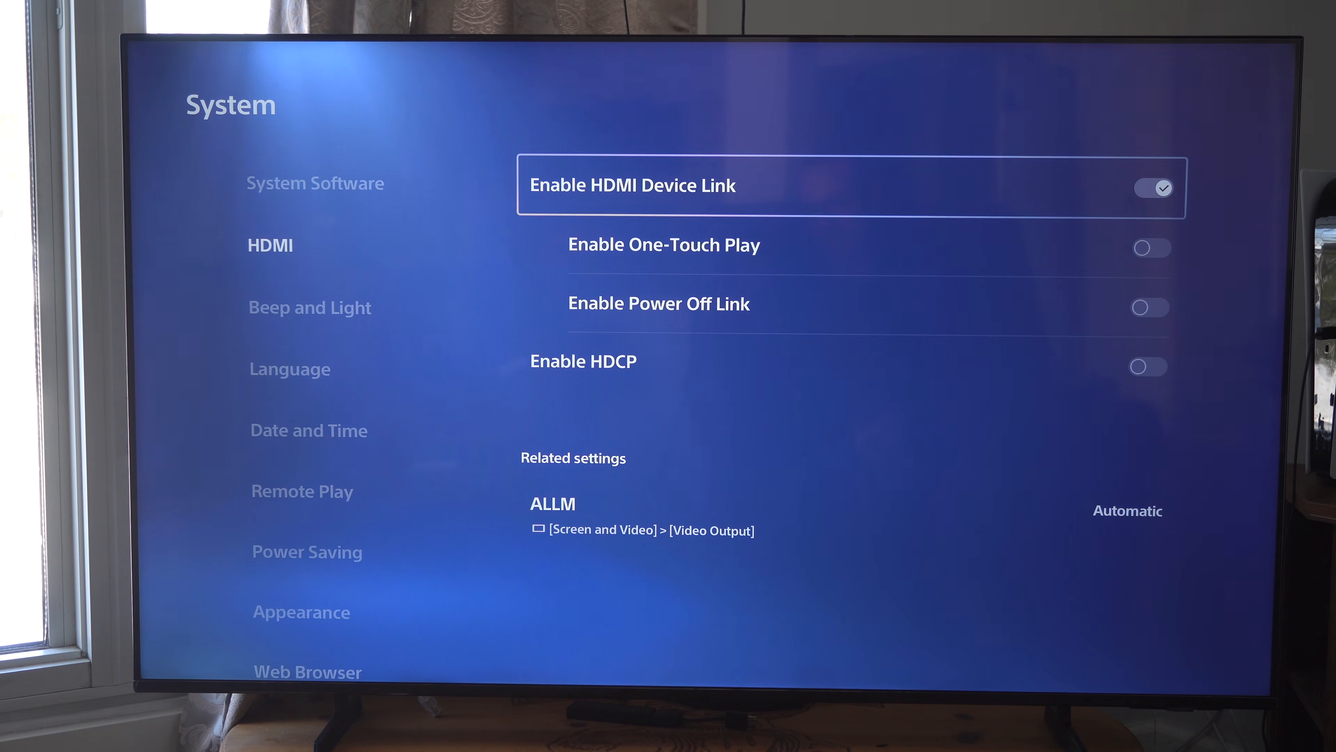